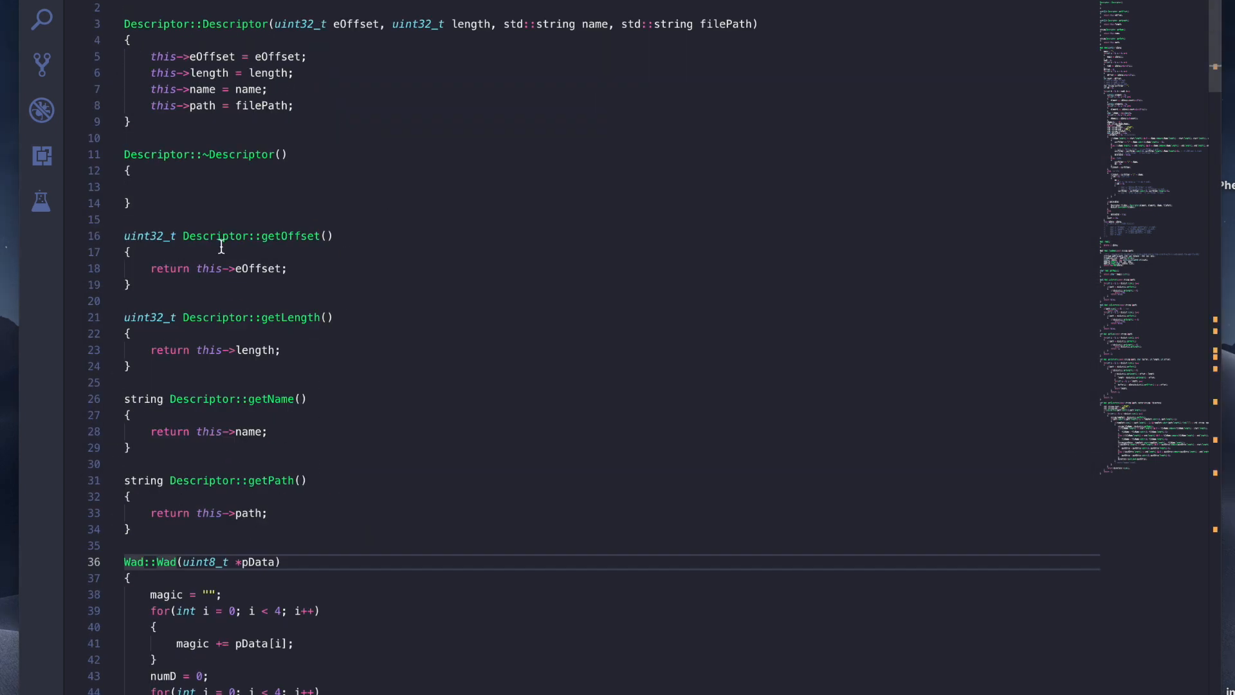
- Scroll through the source and terminal output to review the wadfs build and test code
click(301, 23)
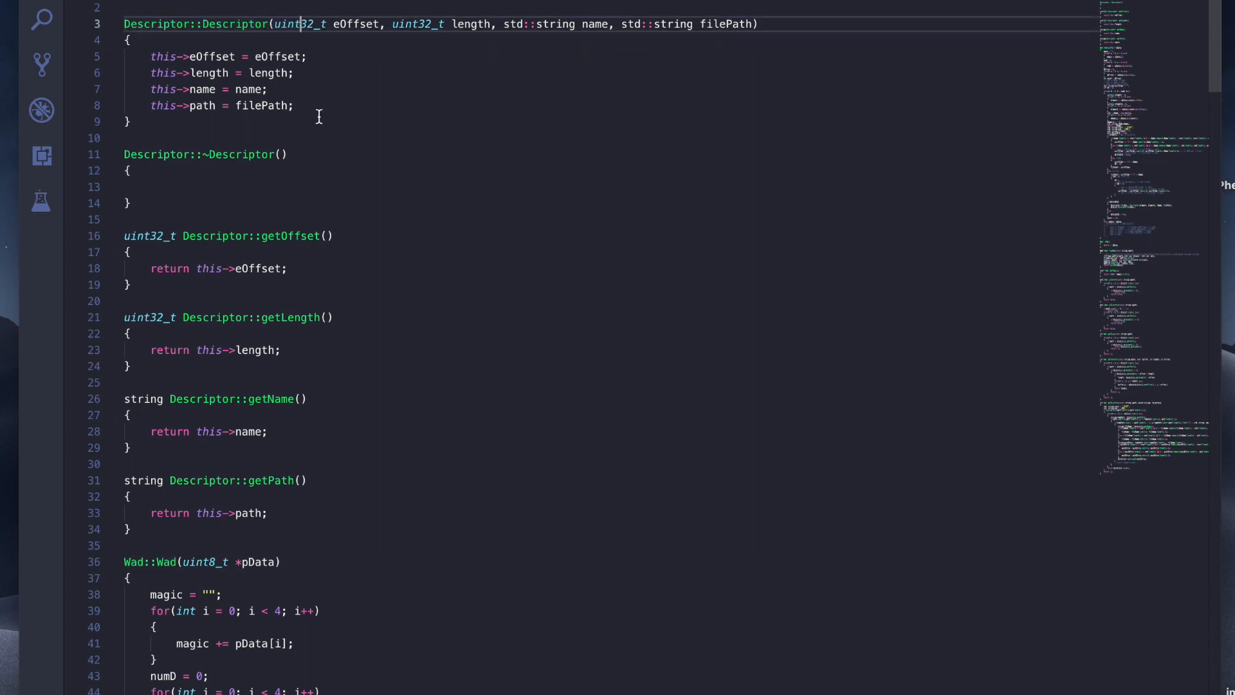
scroll(down, 3)
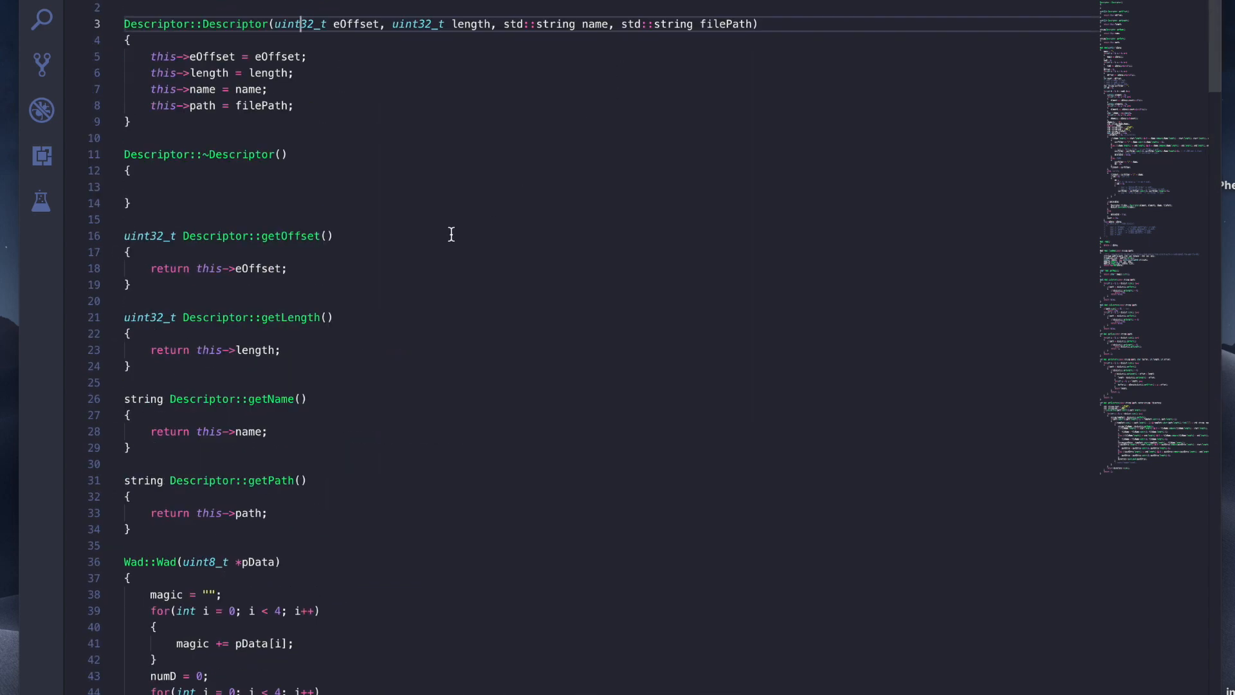
scroll(down, 3)
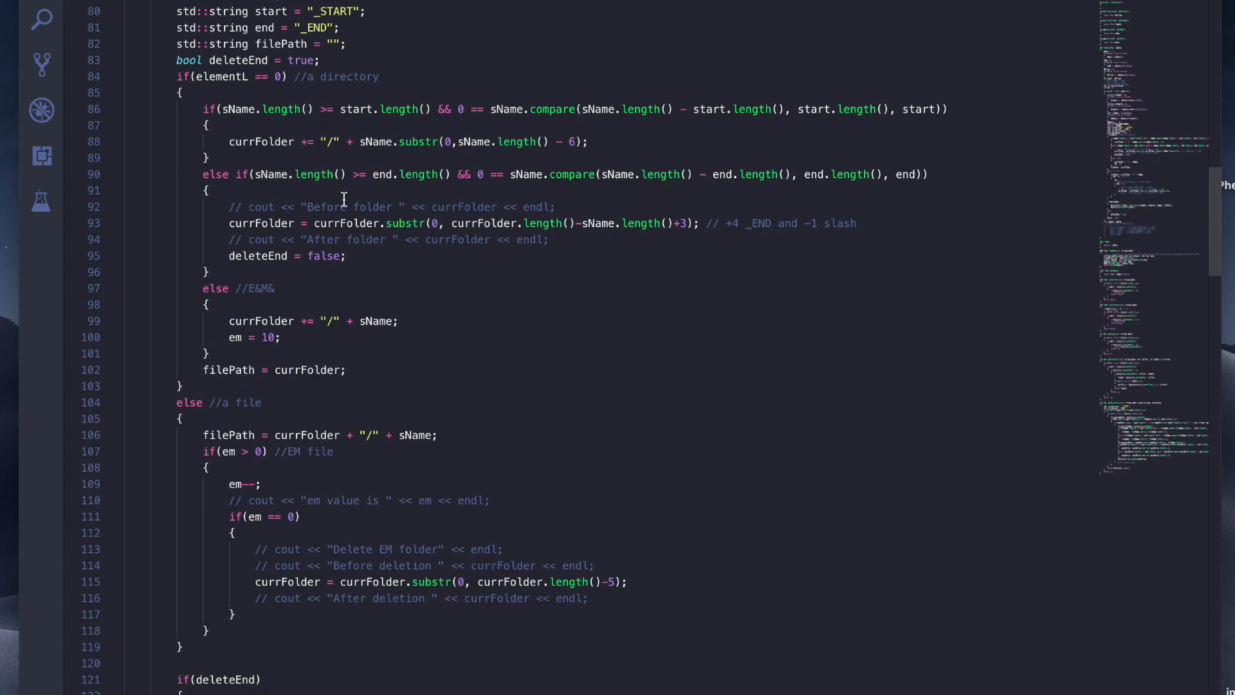
scroll(down, 3)
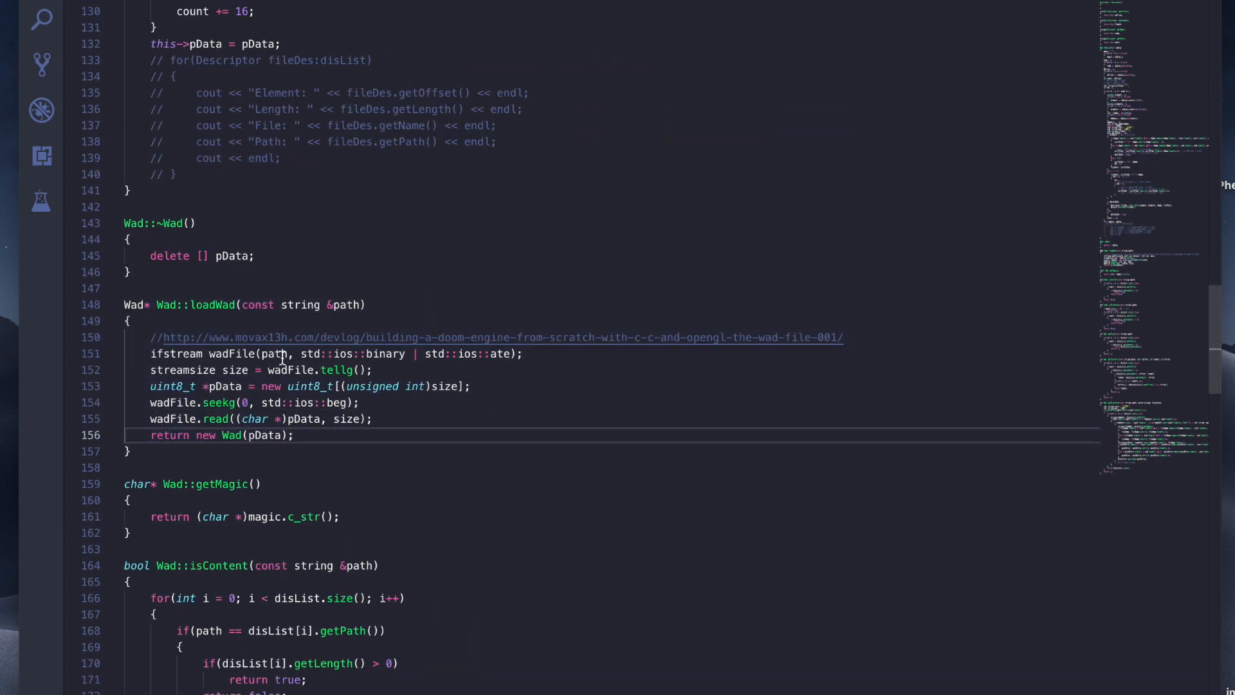
click(402, 352)
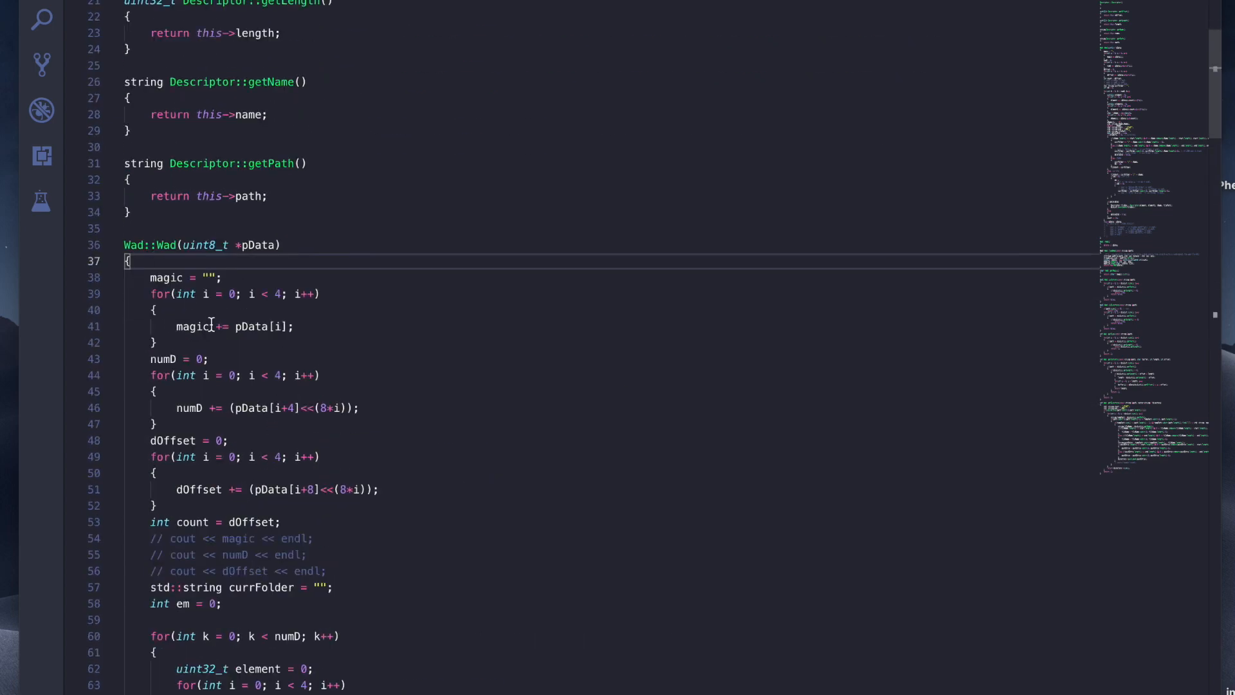
scroll(down, 3)
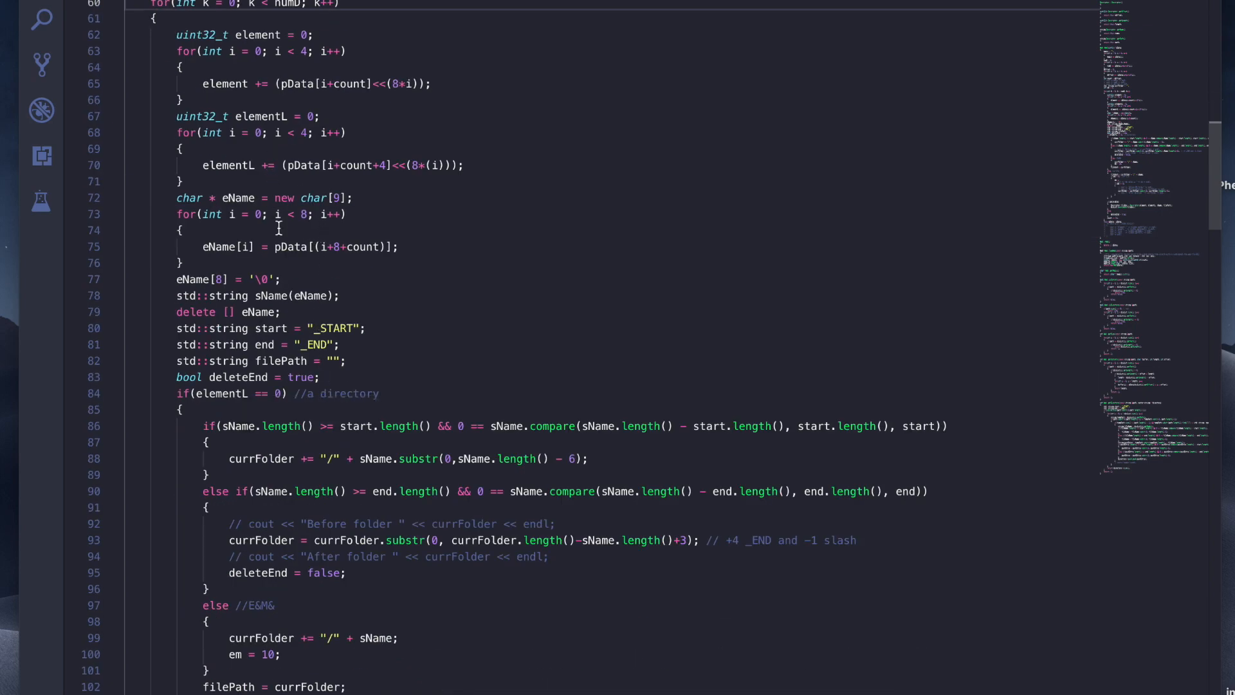
scroll(down, 3)
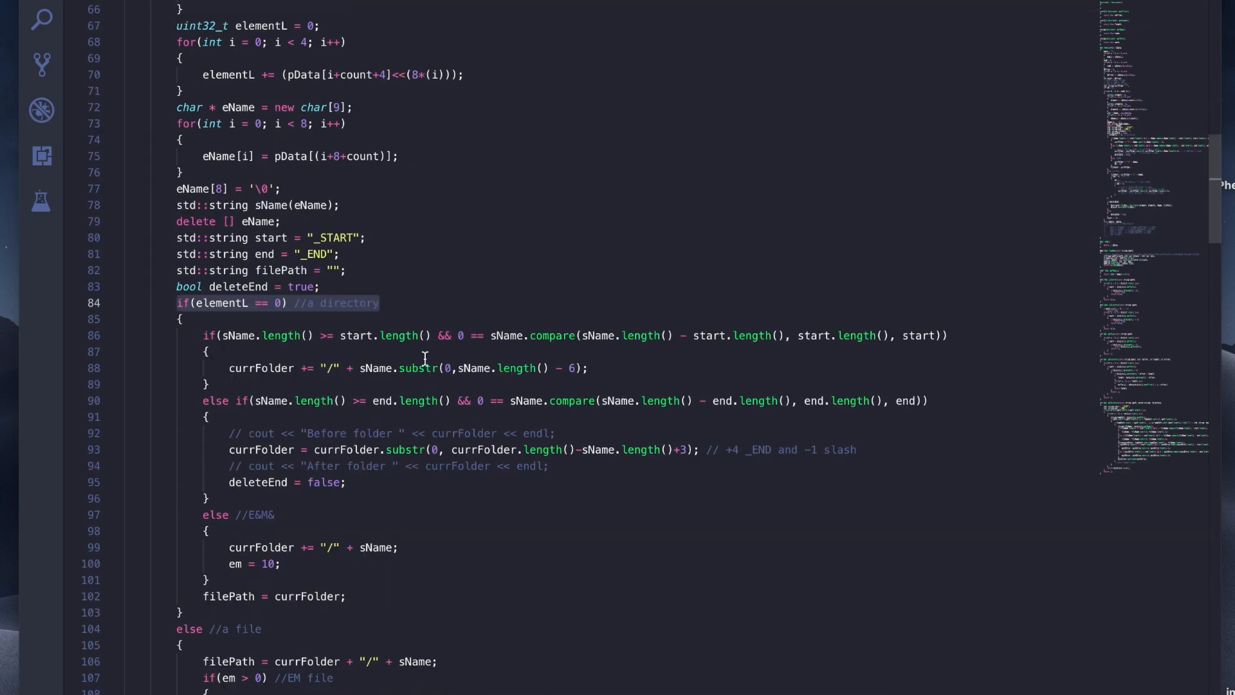
scroll(down, 3)
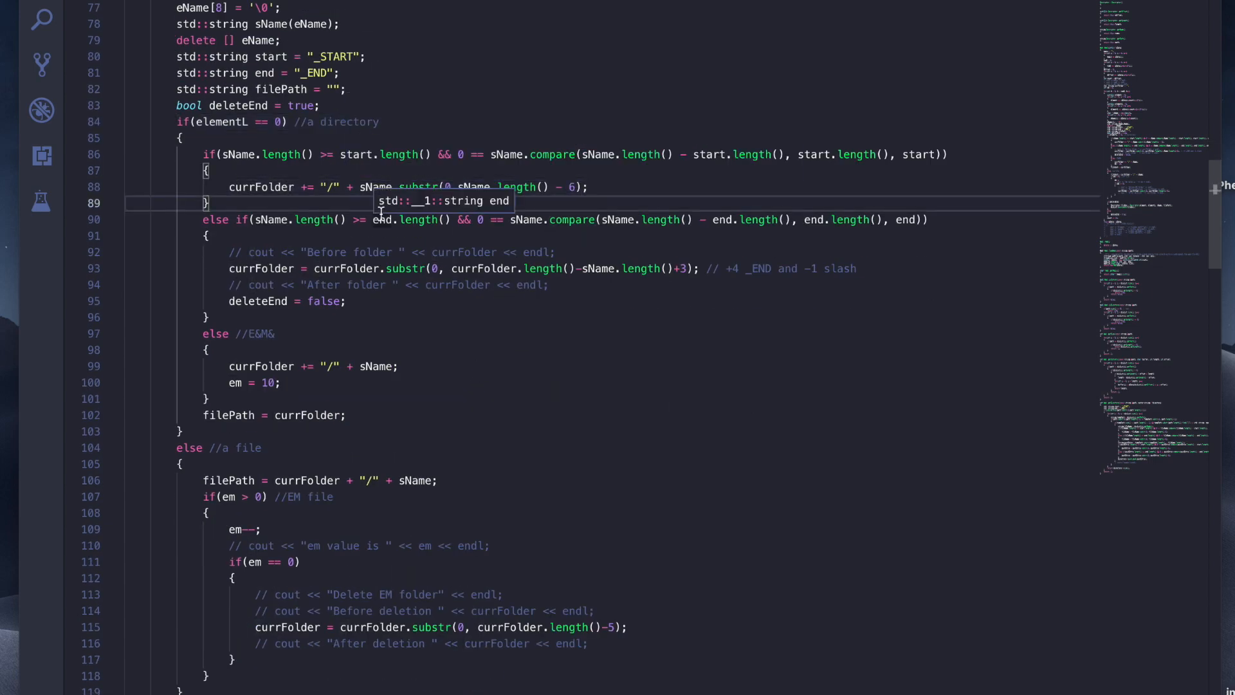
mouse_move(426, 350)
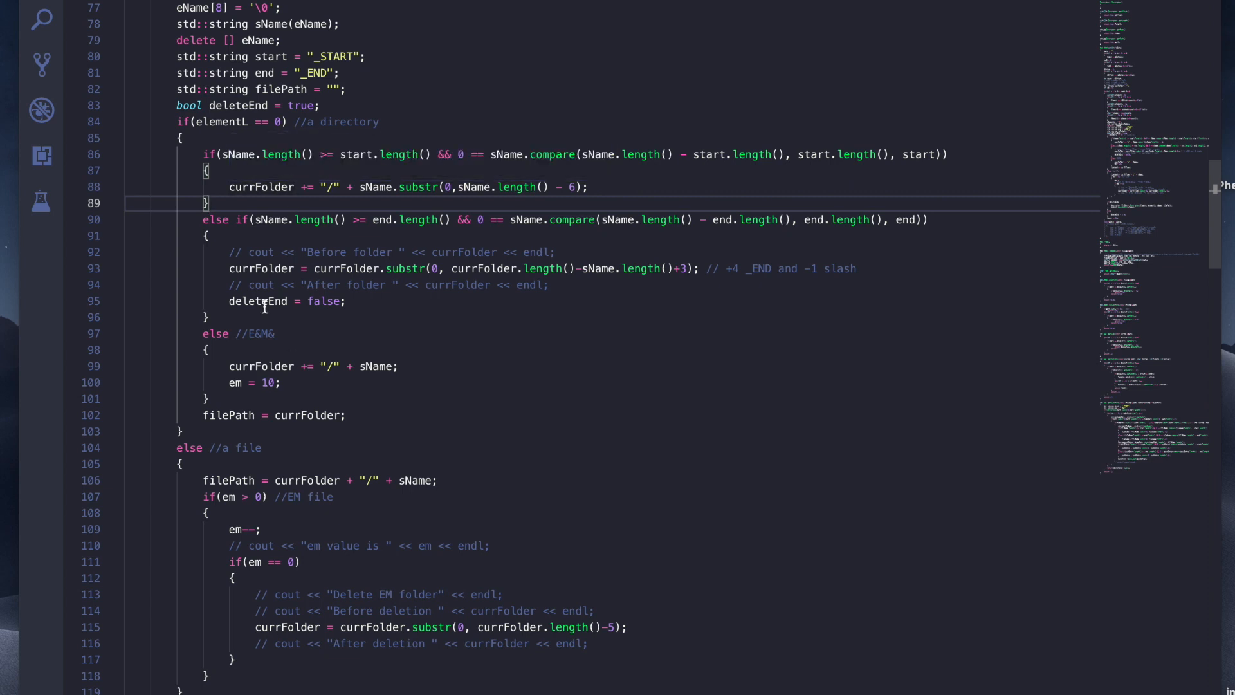
mouse_move(466, 224)
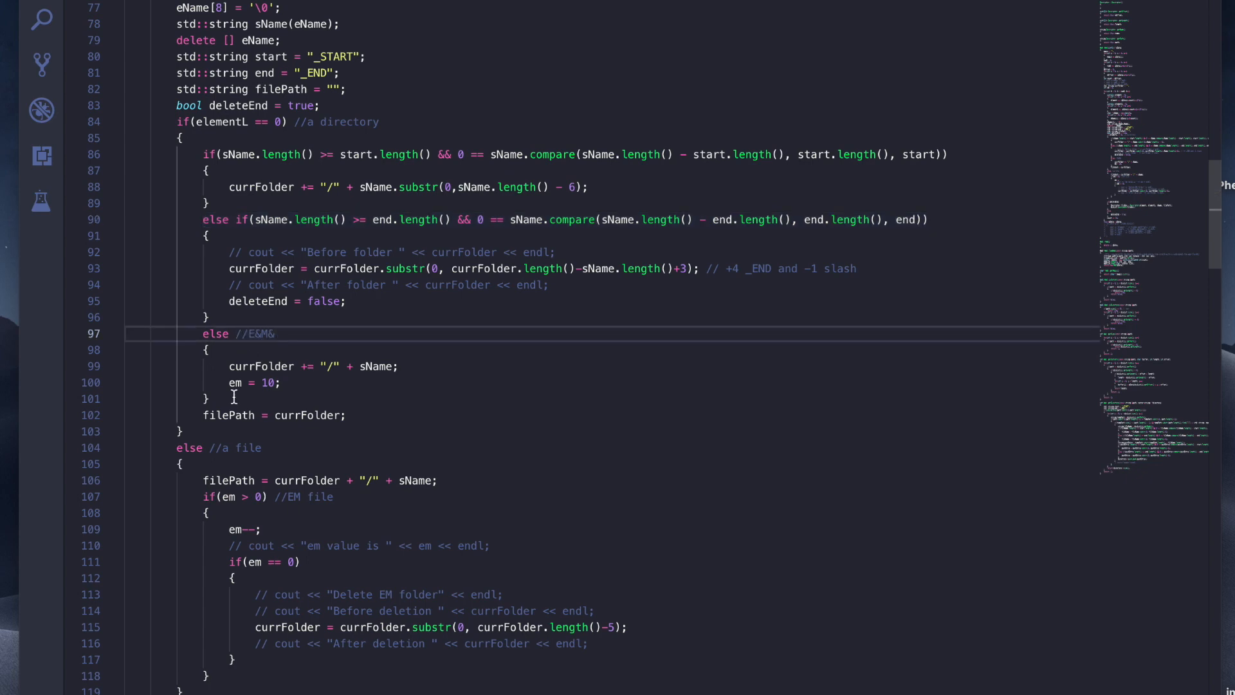
double_click(251, 383)
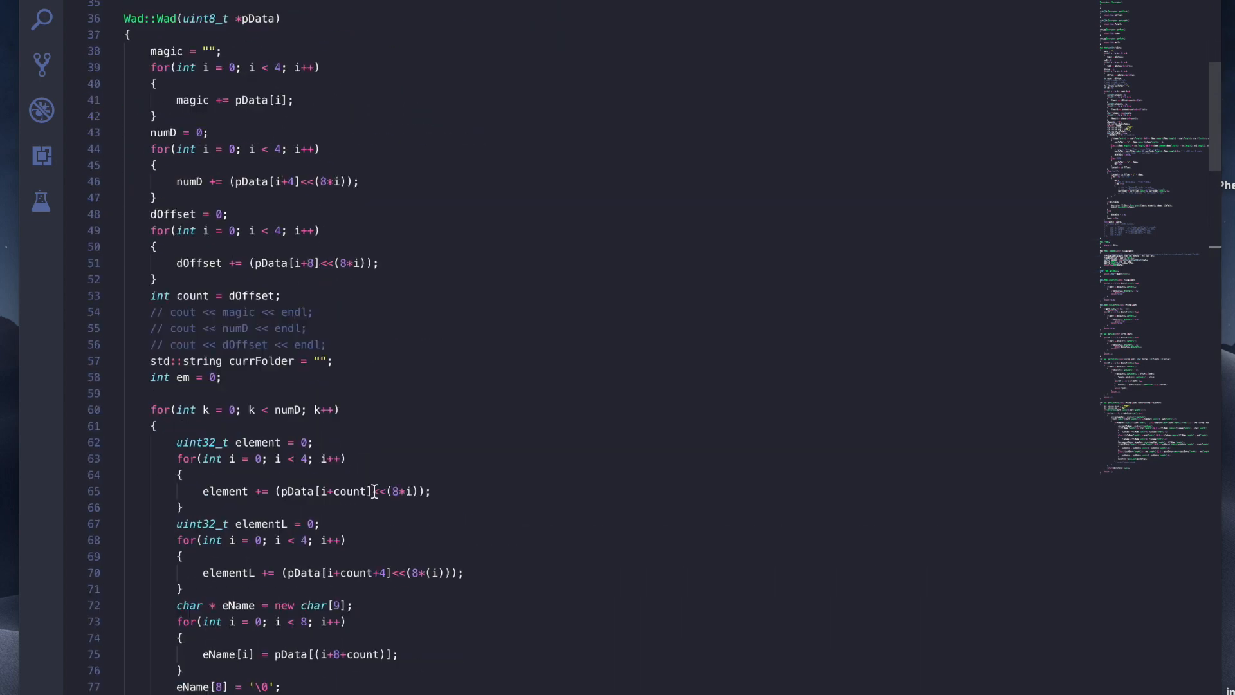
scroll(up, 3)
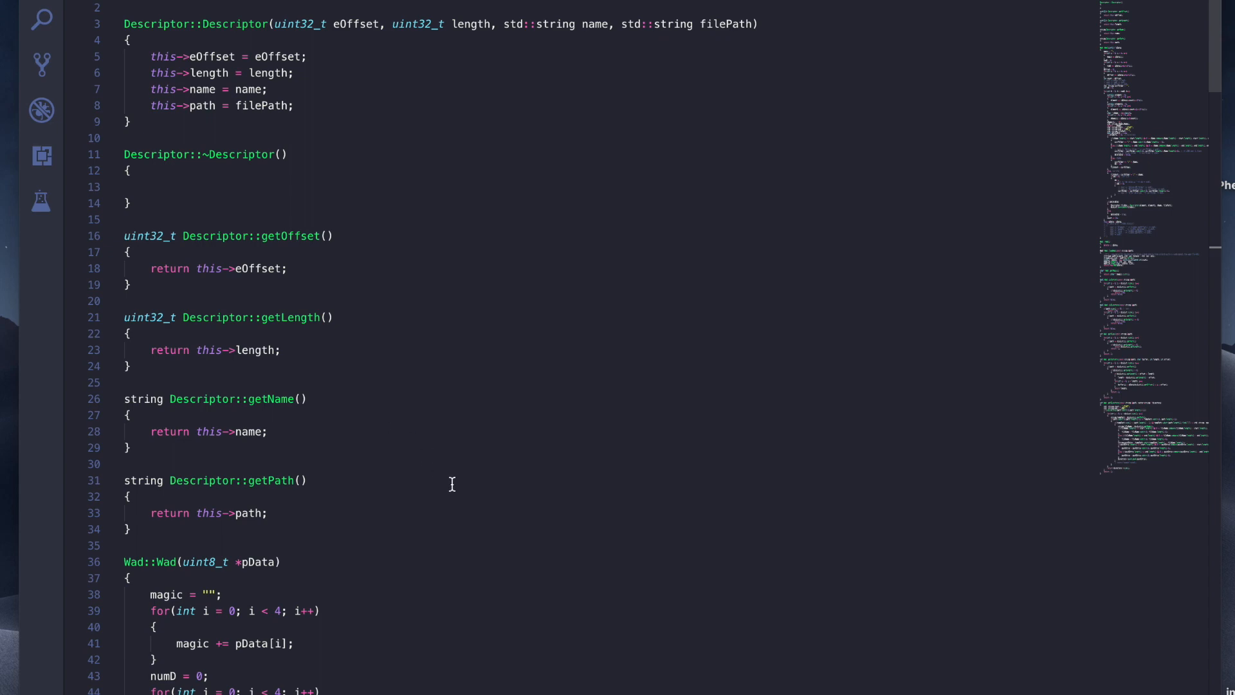
scroll(down, 3)
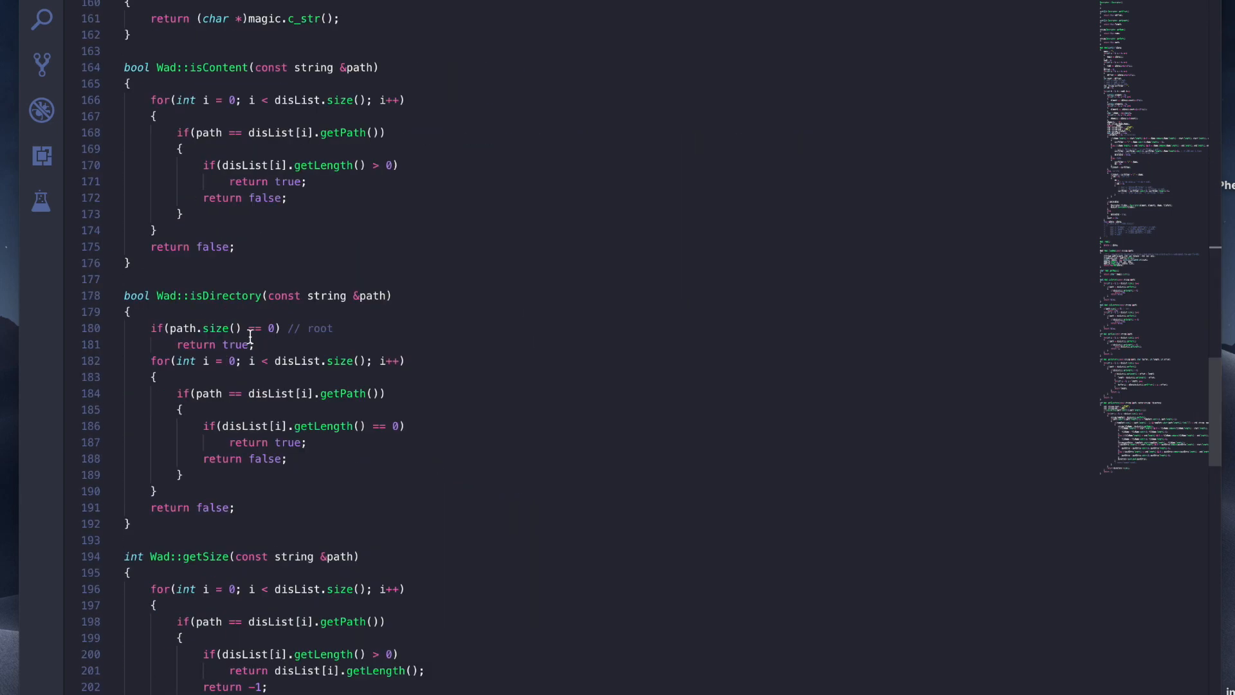
scroll(up, 3)
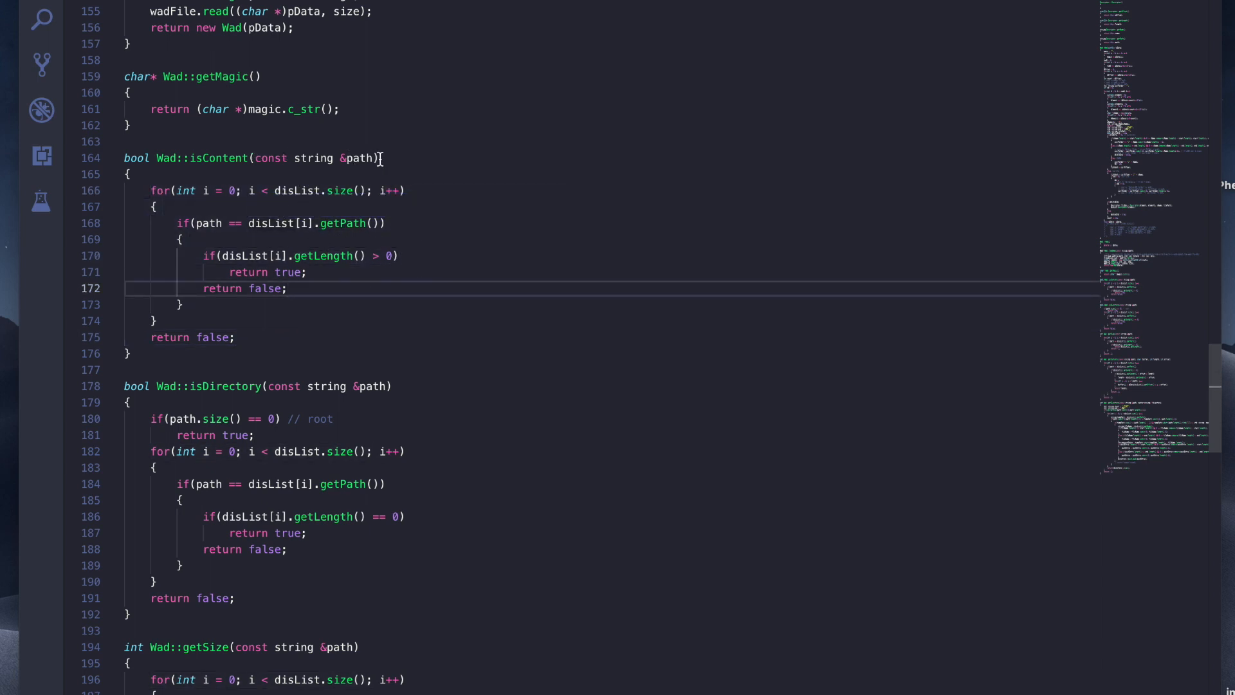
scroll(down, 3)
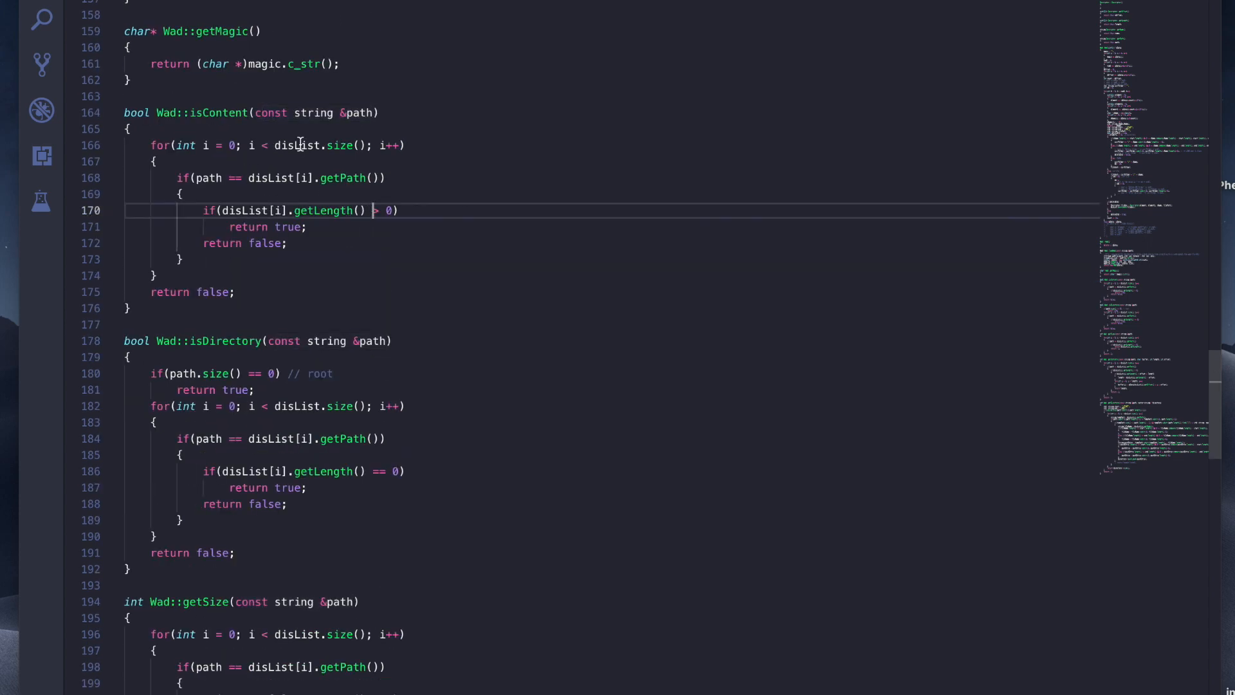
scroll(down, 3)
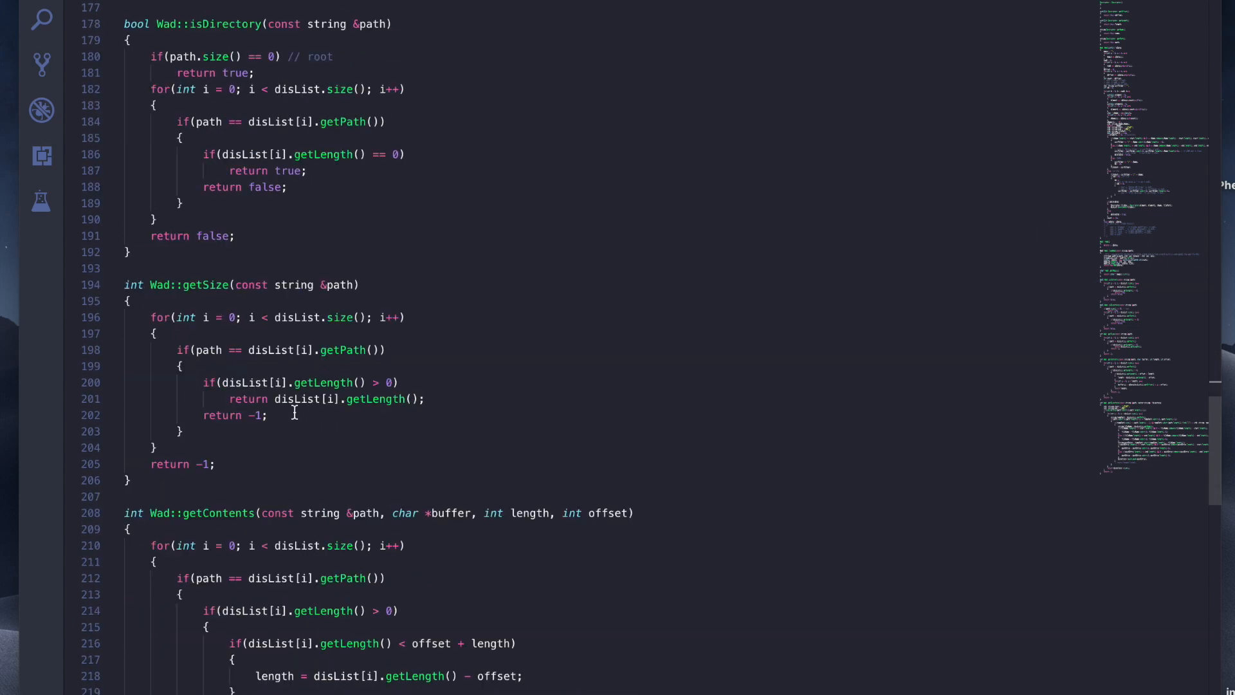
scroll(down, 3)
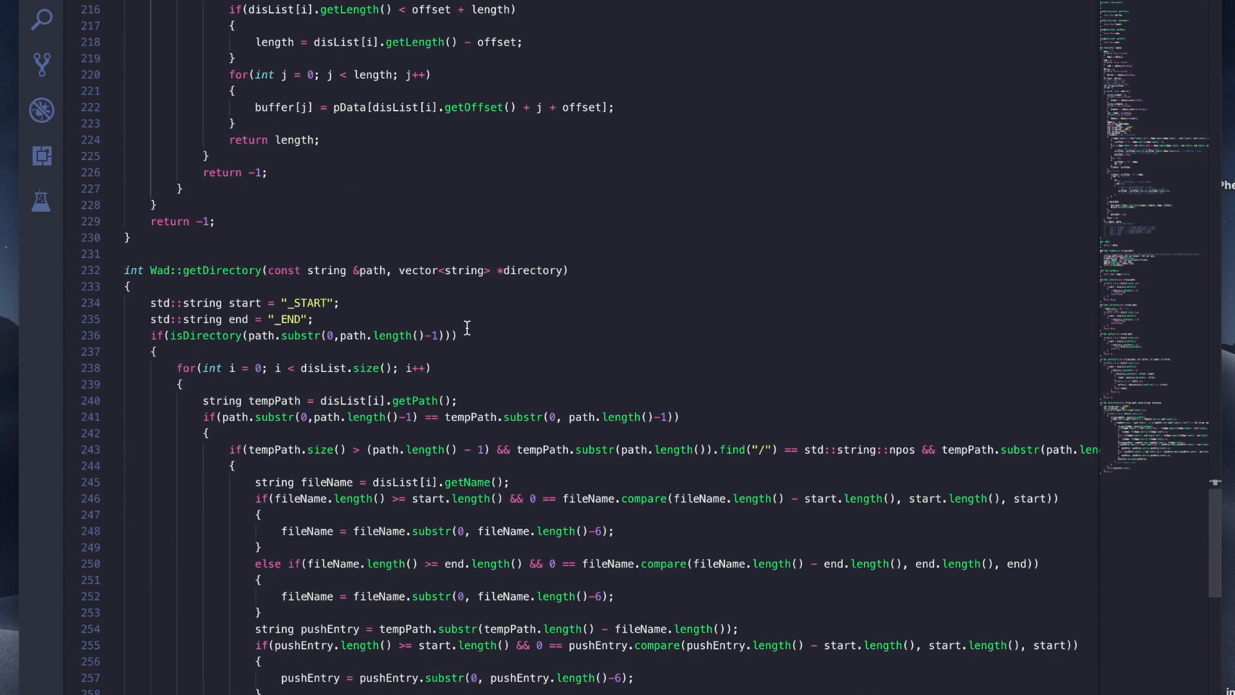
scroll(down, 3)
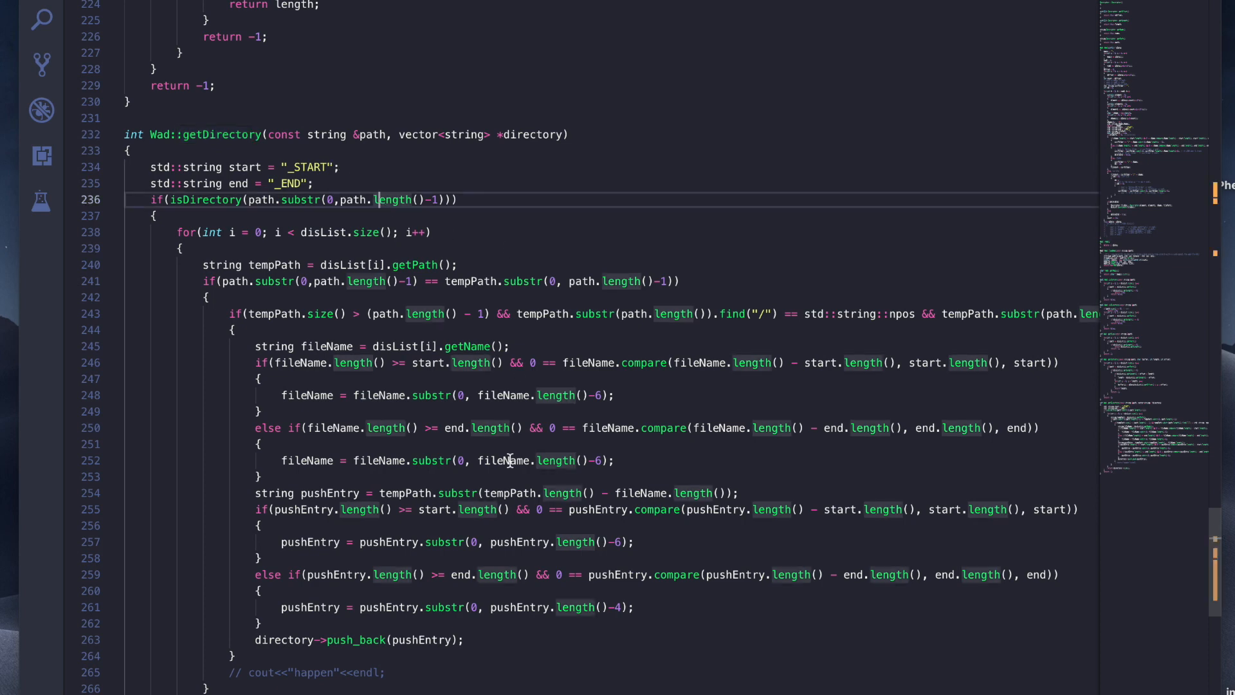
mouse_move(355, 200)
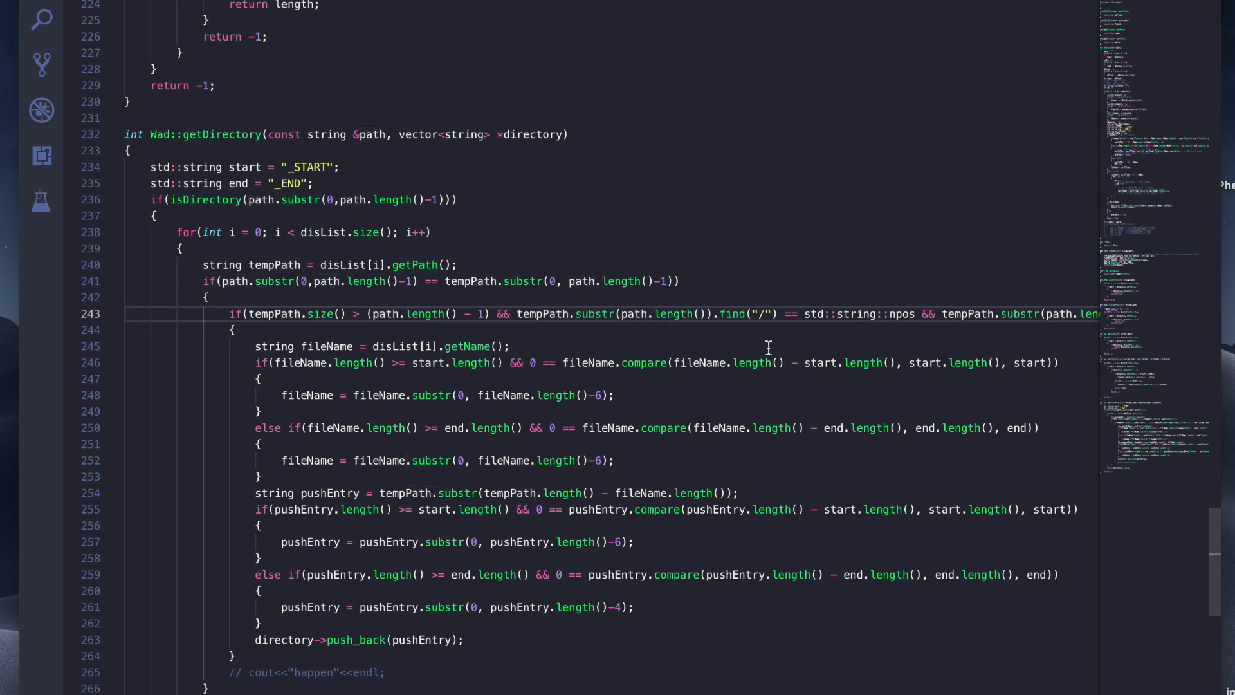
scroll(down, 3)
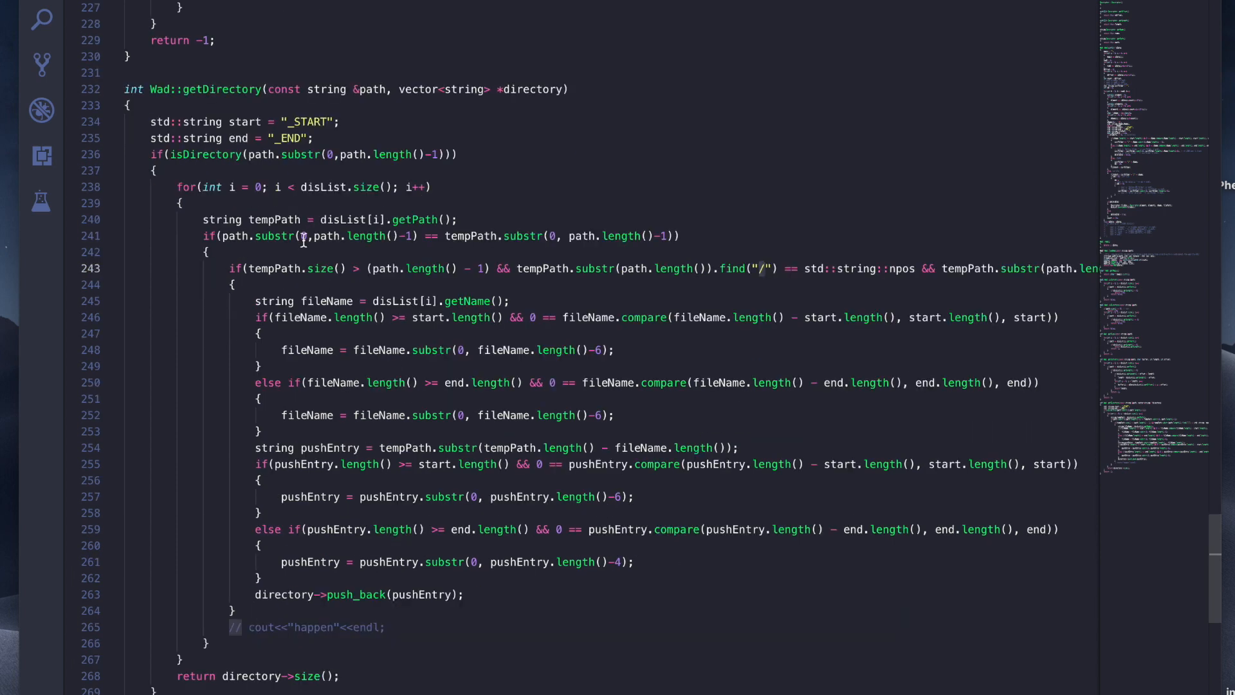
mouse_move(310, 121)
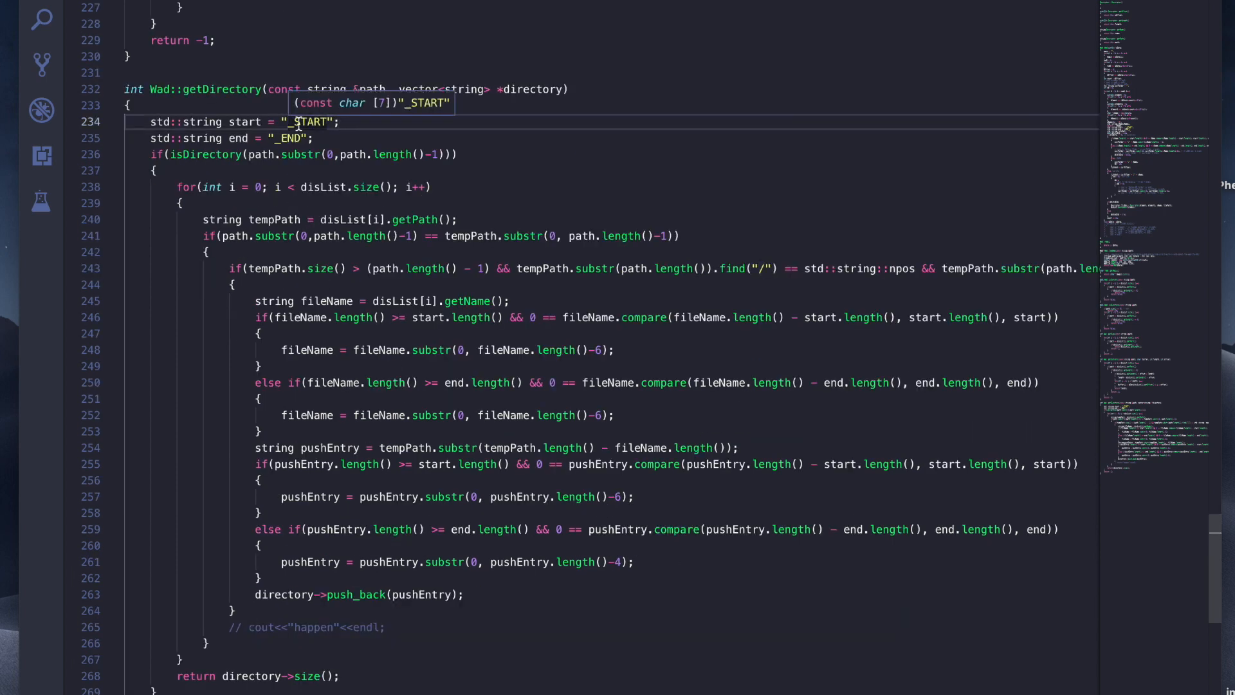
mouse_move(842, 615)
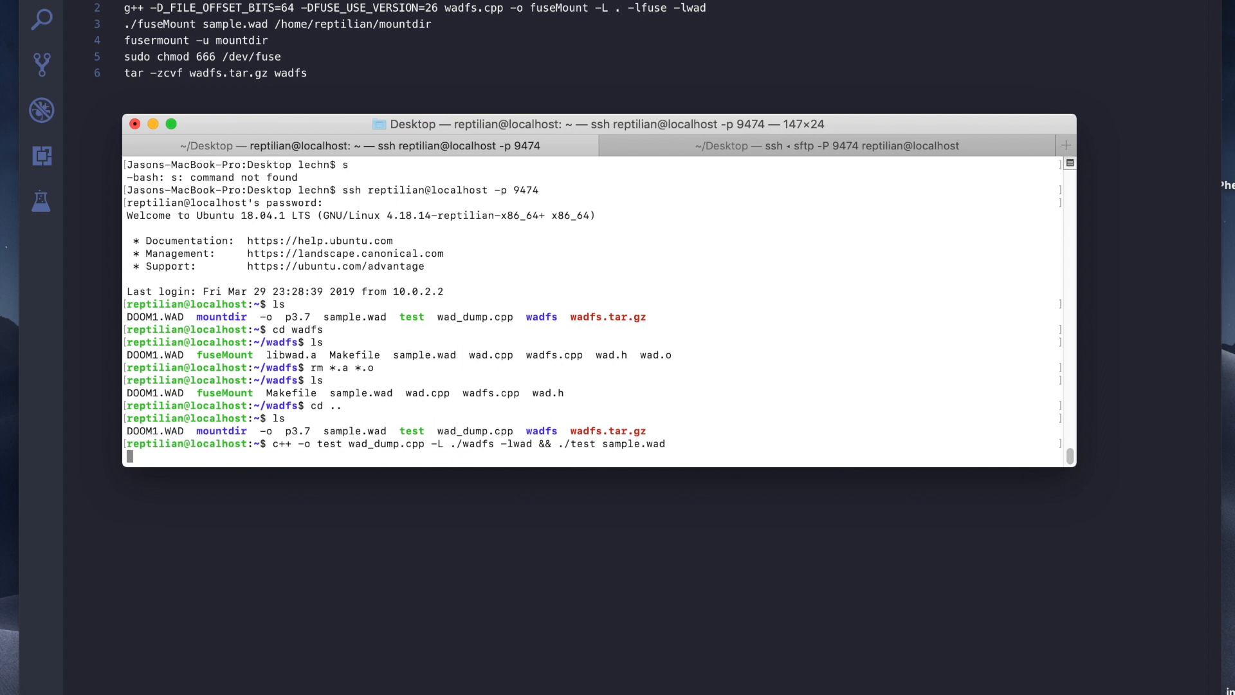
- Compile wad_dump.cpp into test against libwad and run it on sample.wad, printing its directory tree
key(Return)
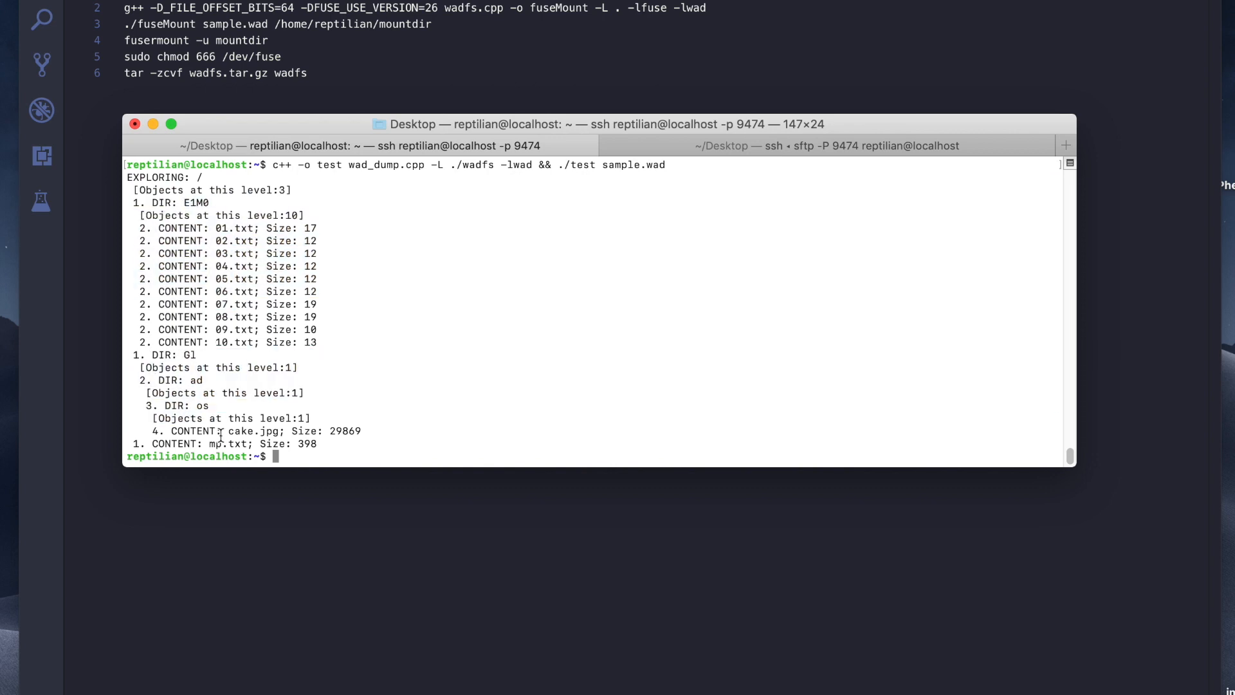
mouse_move(326, 444)
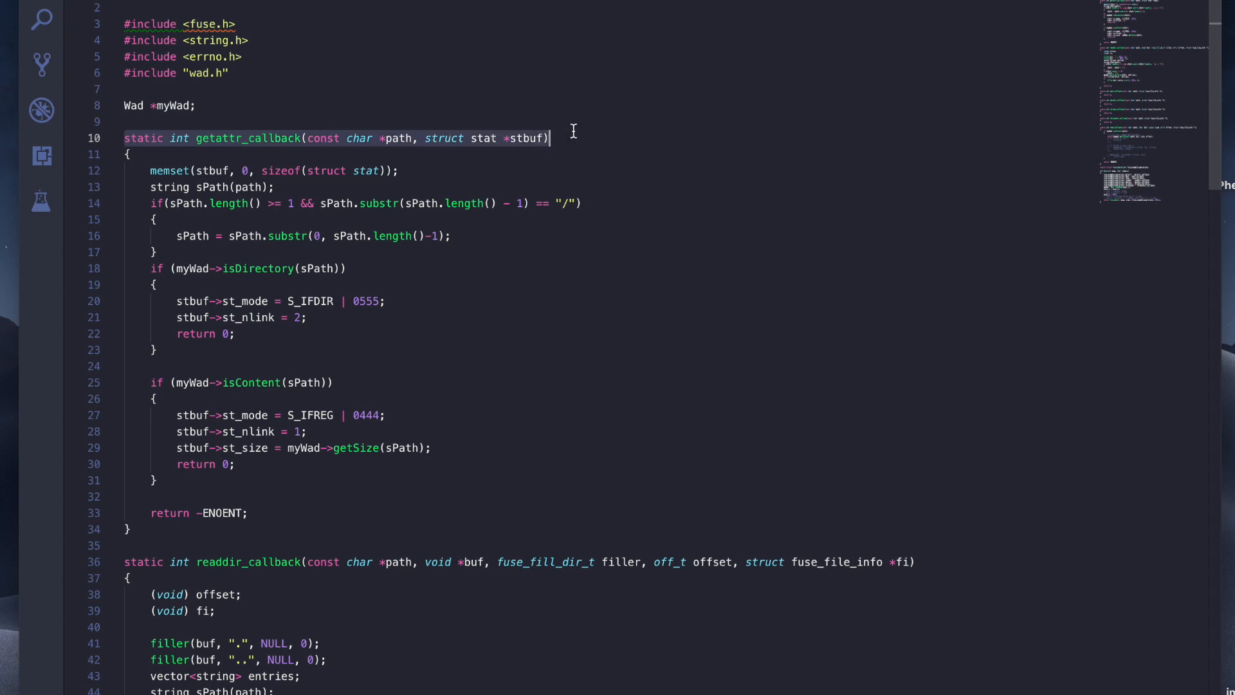
scroll(down, 3)
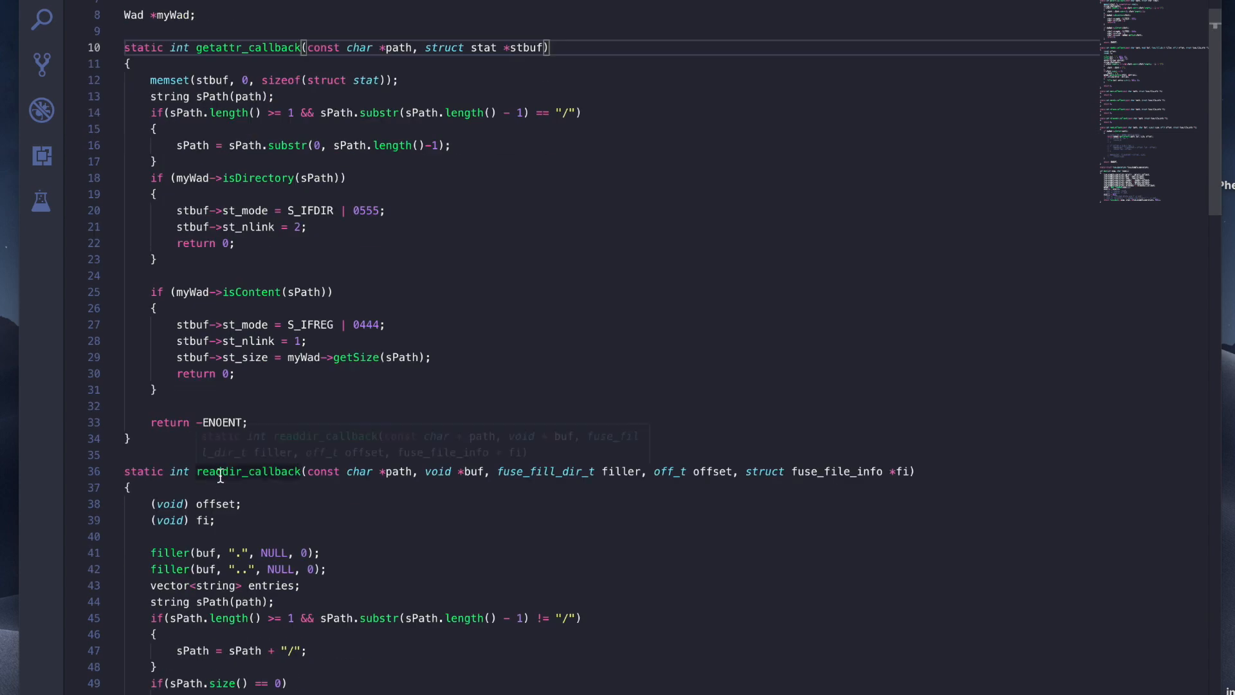
scroll(down, 3)
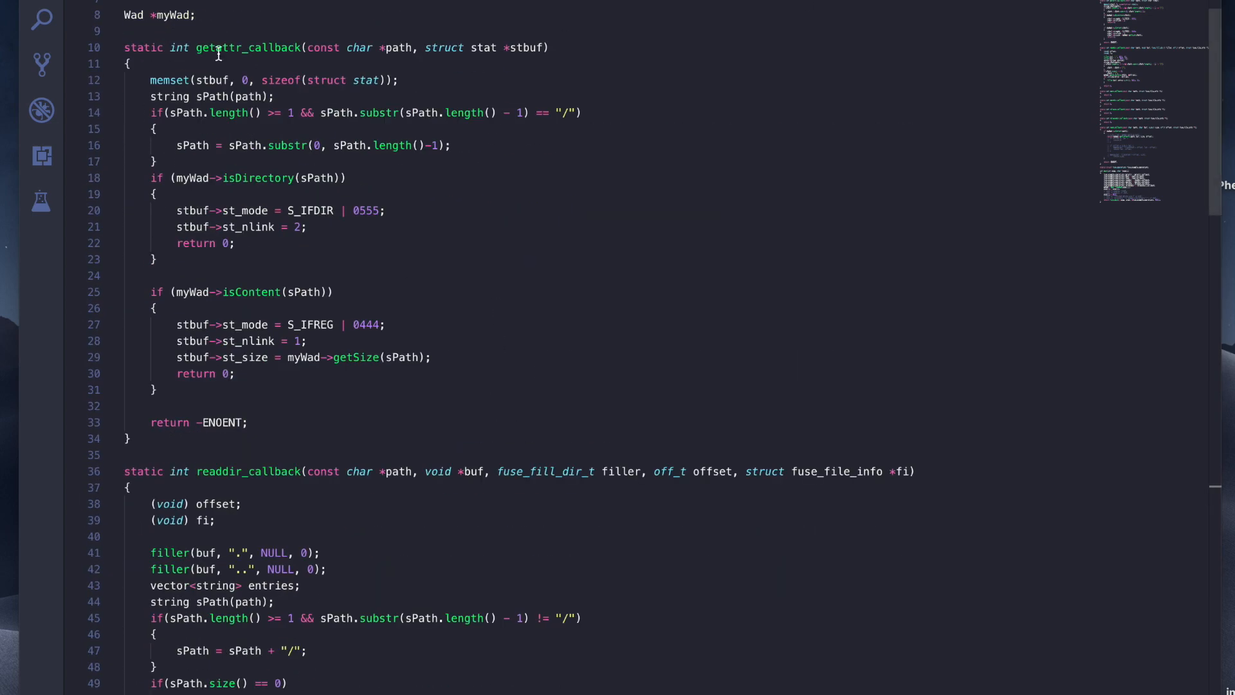
double_click(247, 48)
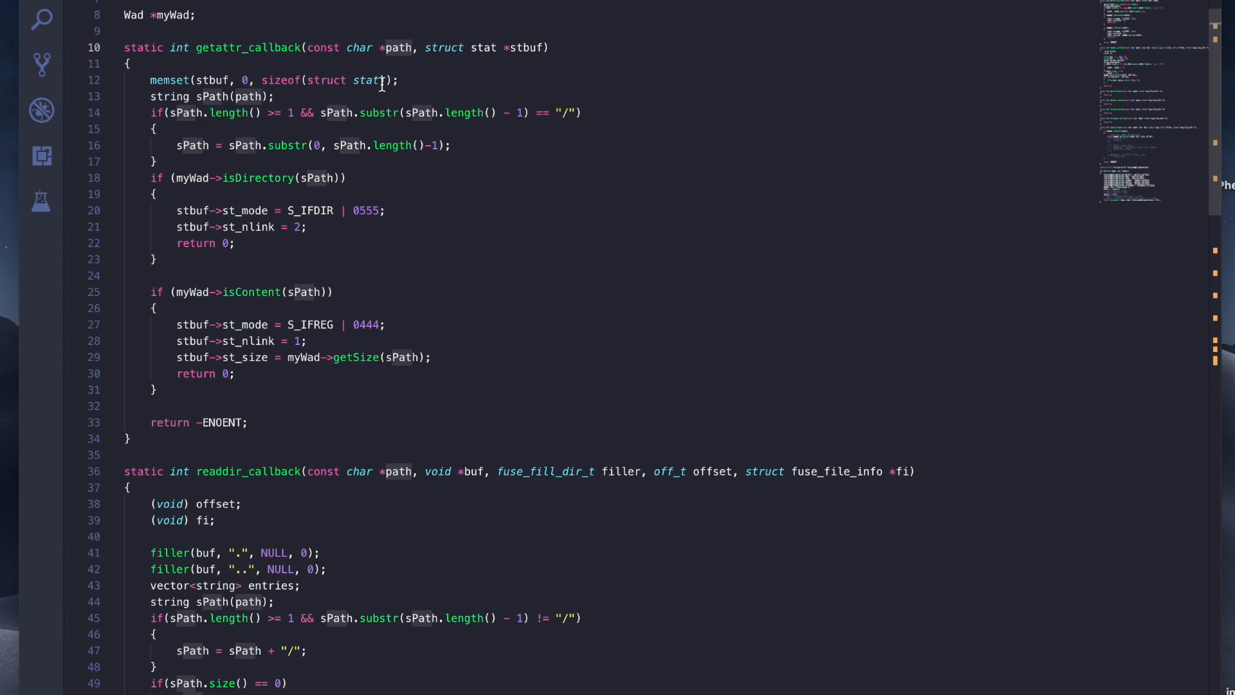
mouse_move(300, 292)
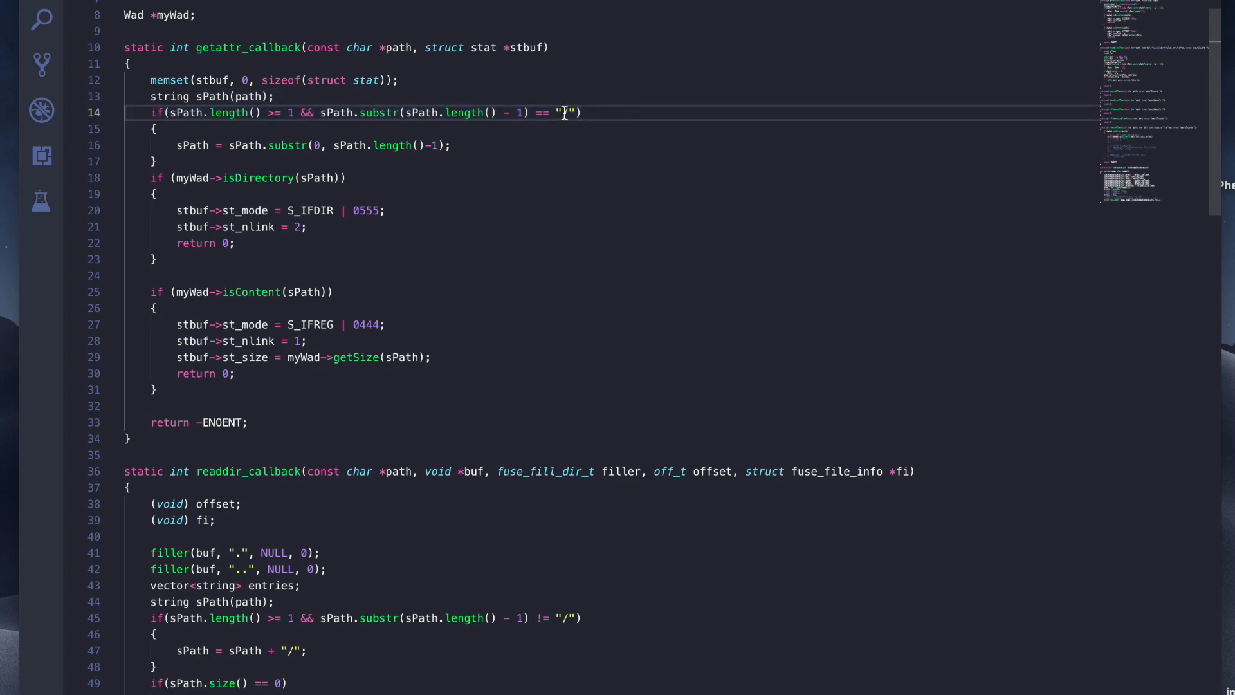
scroll(down, 3)
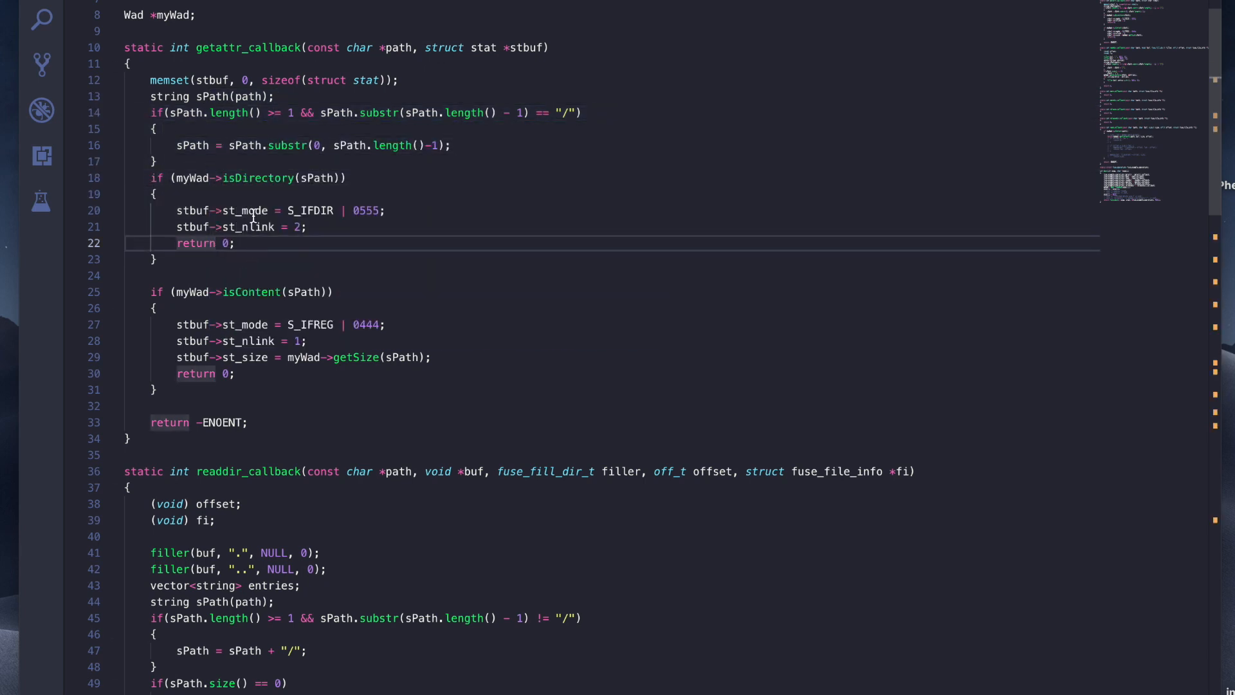
click(308, 227)
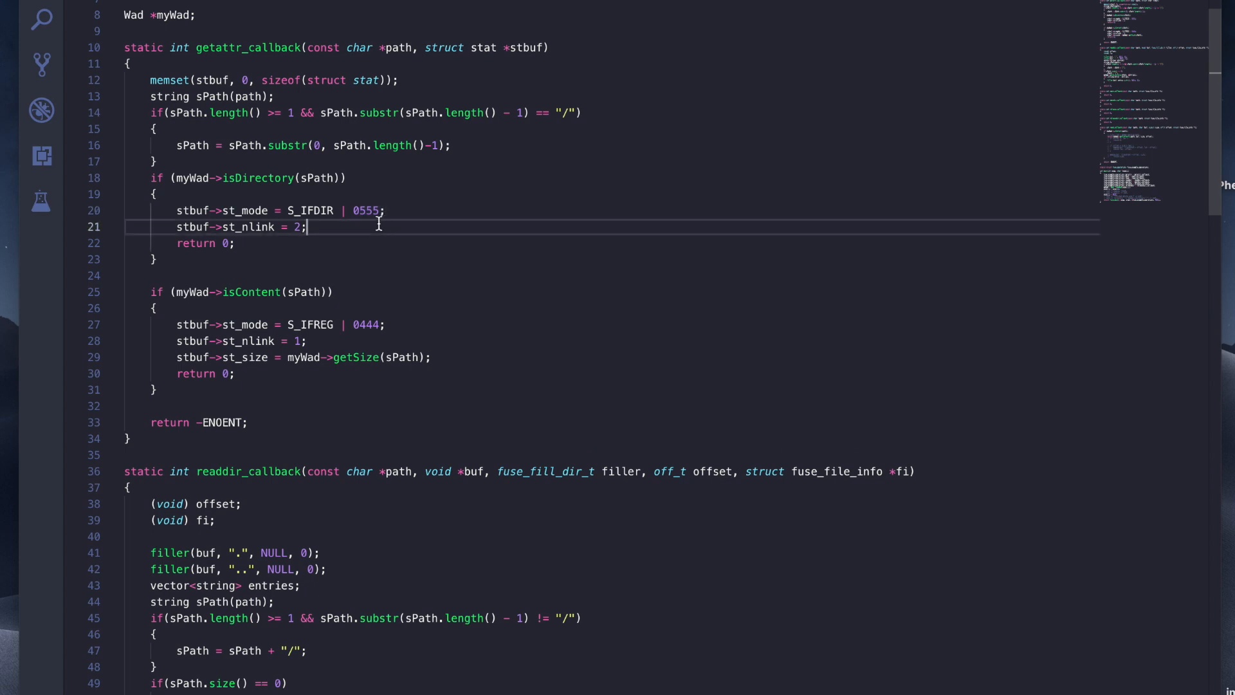
mouse_move(471, 224)
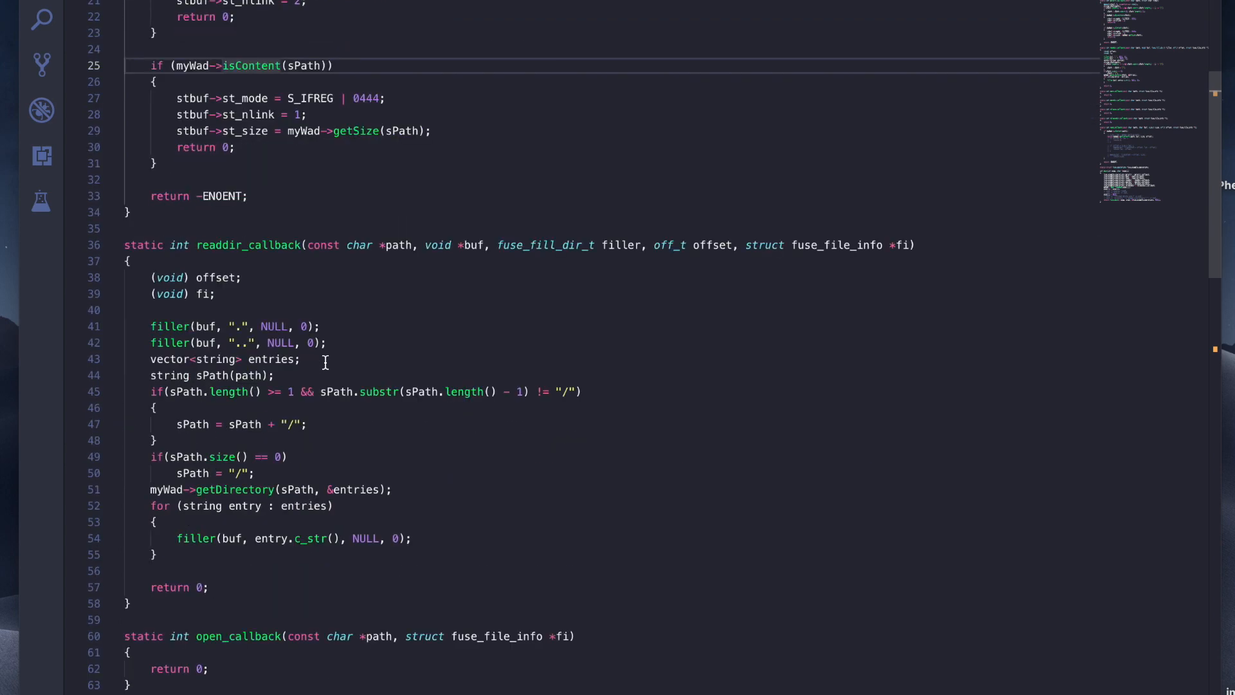
scroll(down, 3)
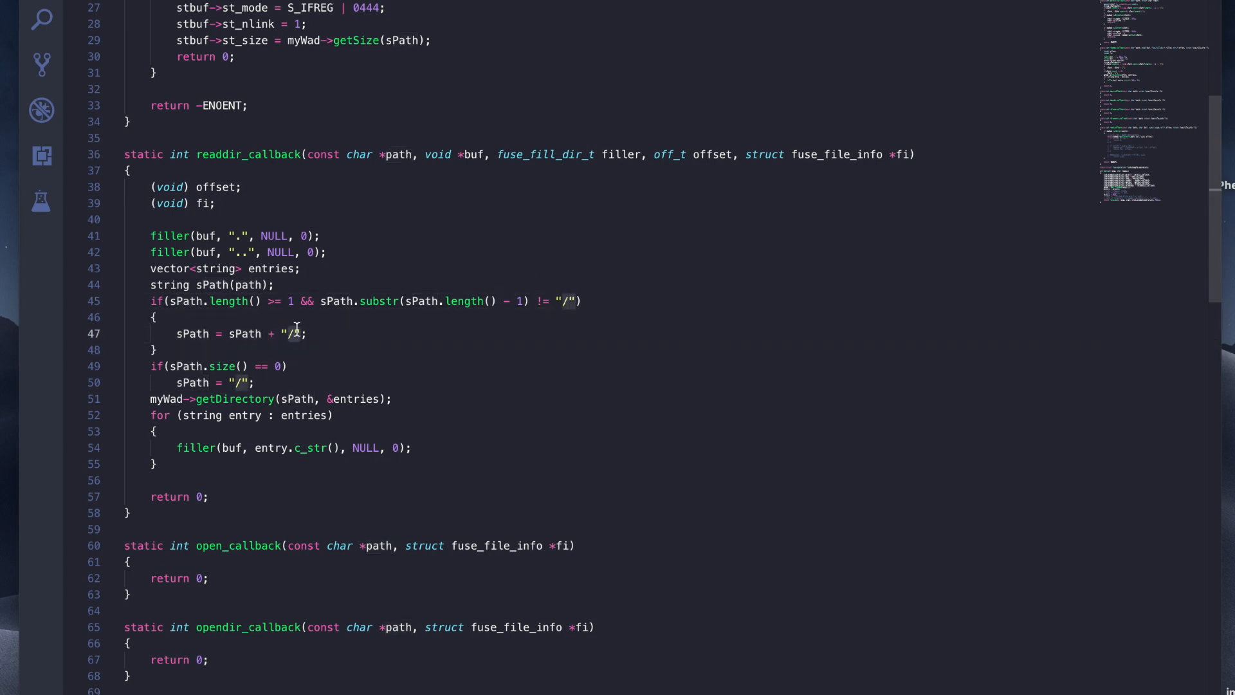
scroll(down, 3)
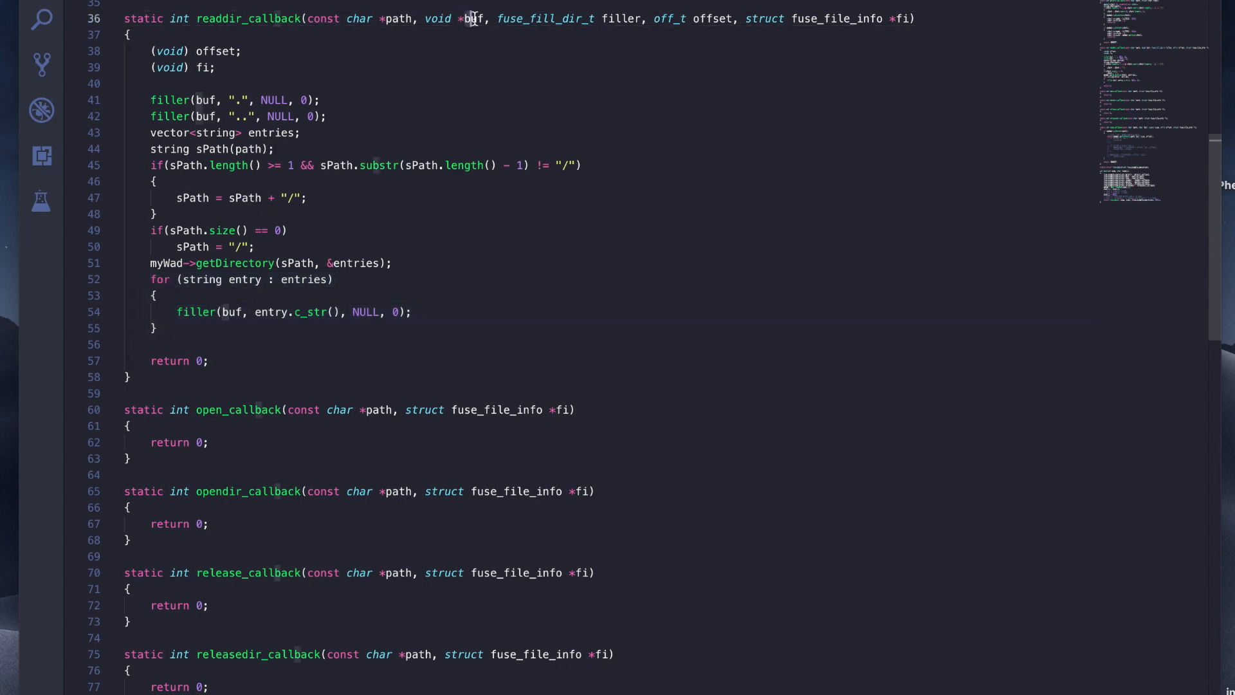
scroll(down, 3)
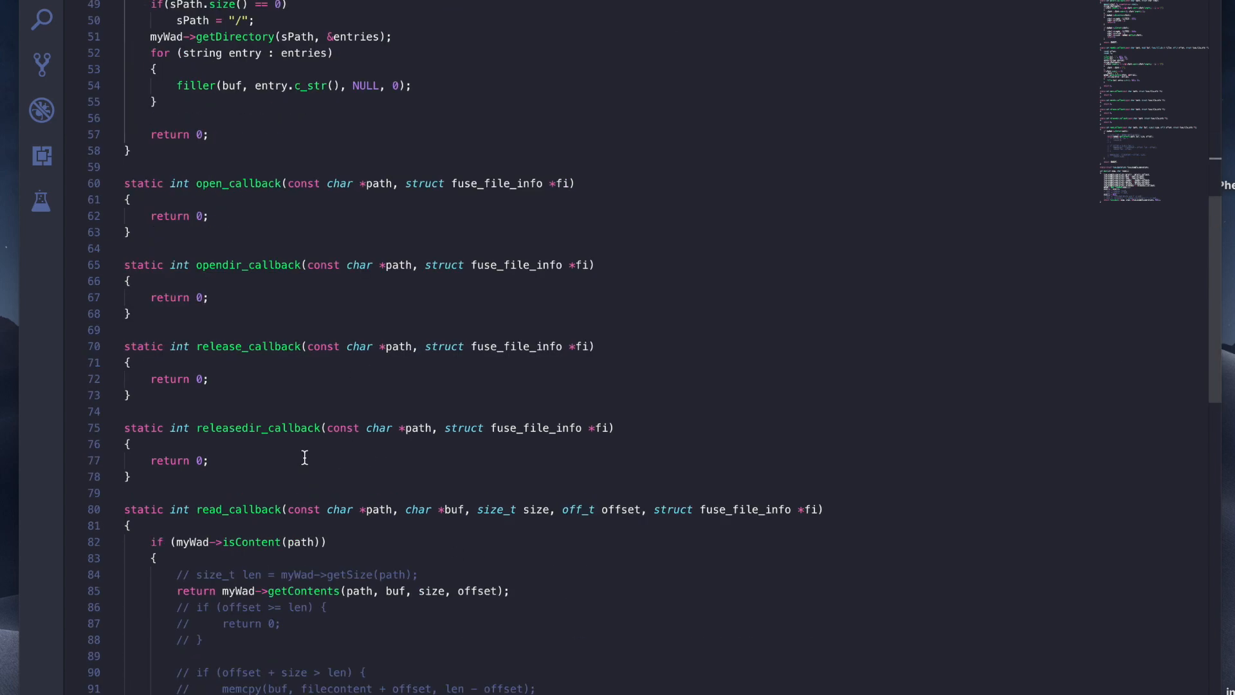
scroll(down, 3)
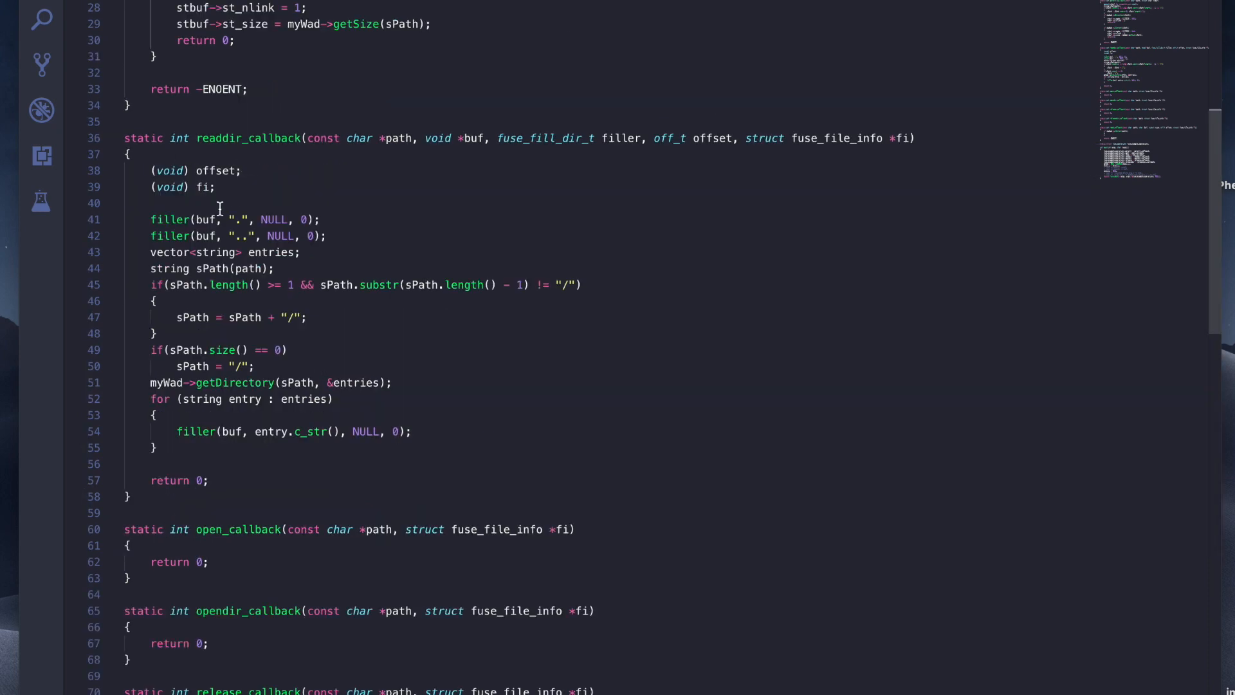
scroll(down, 3)
text(qwekeiognHe loves to sing)
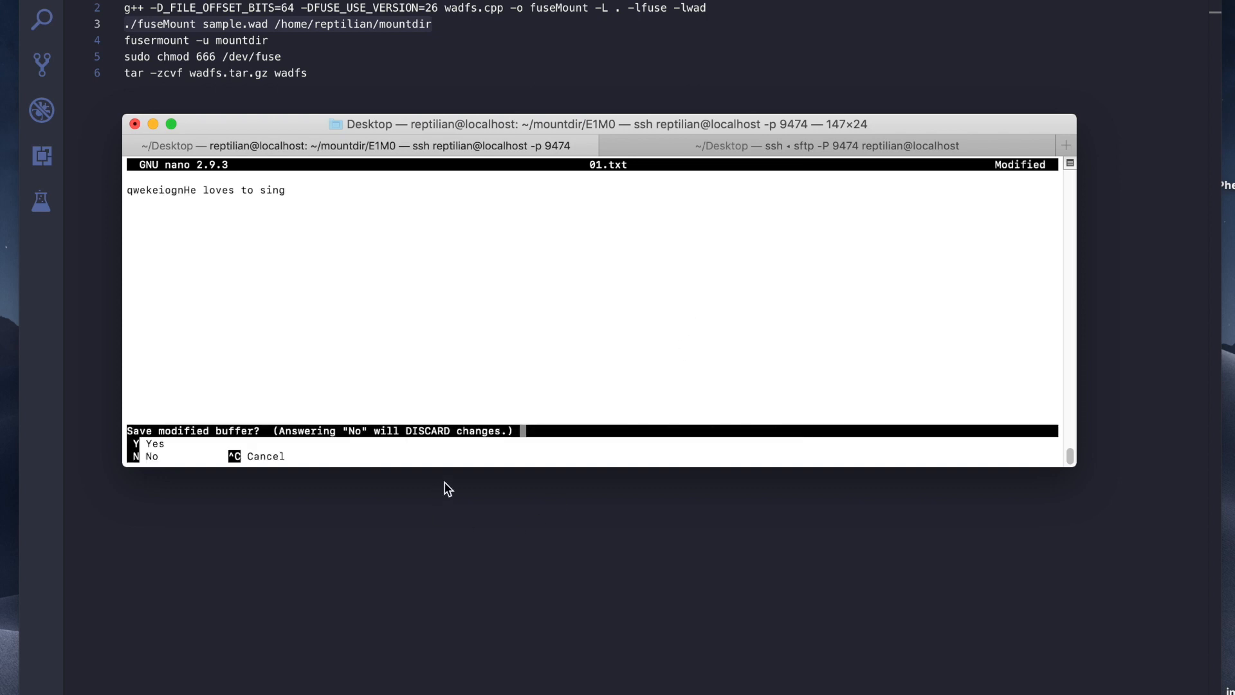
- Answer y to nano's save prompt for 01.txt after viewing its text inside E1M0
key(y)
text(cat SE)
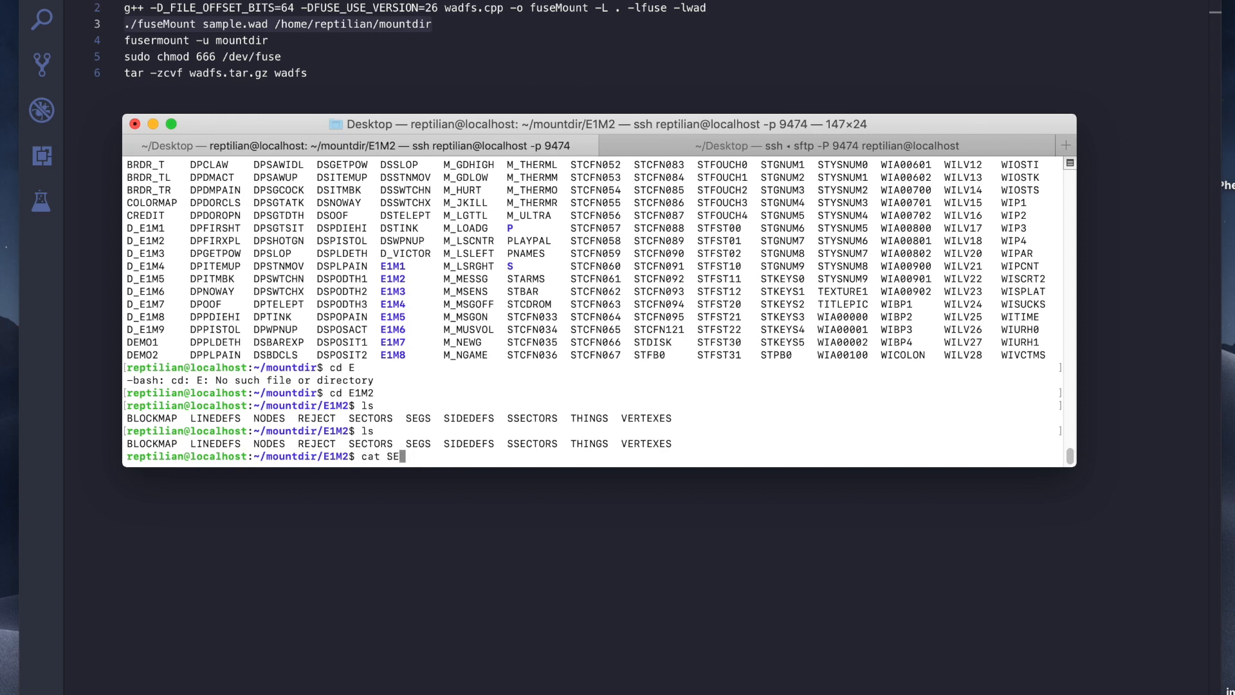
- Print a map lump from E1M2 with cat and reposition the Terminal window on screen
key(enter)
text(ls)
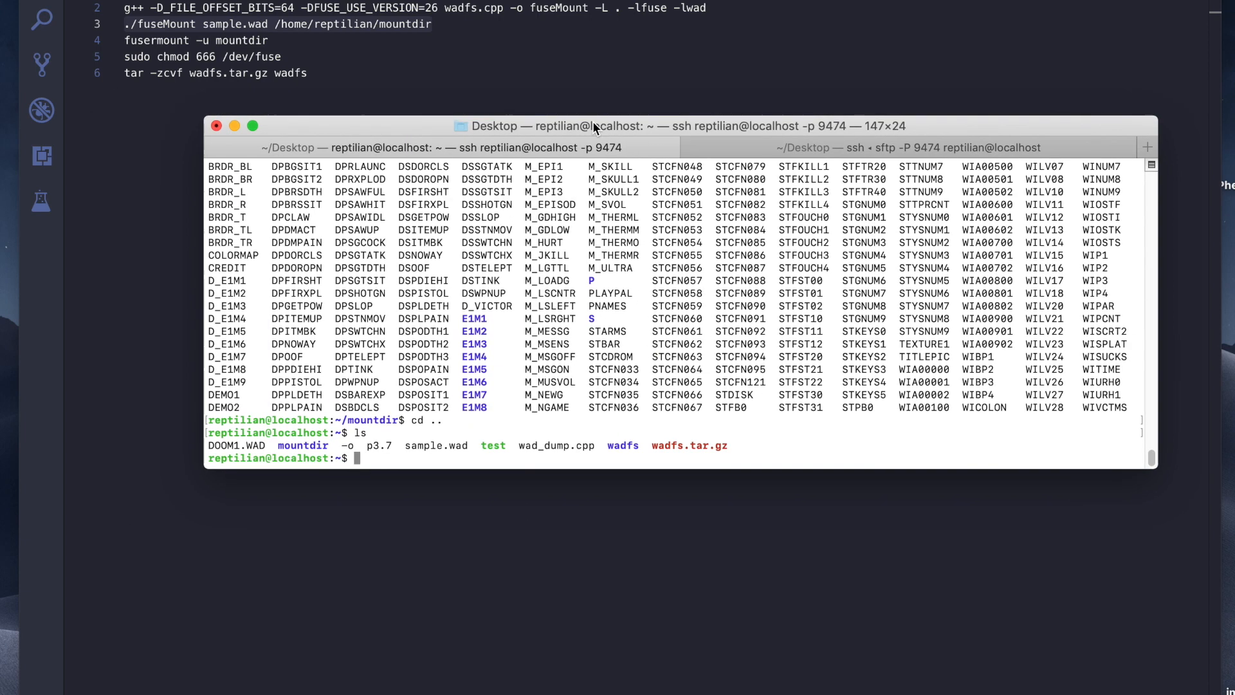
drag(593, 126, 505, 119)
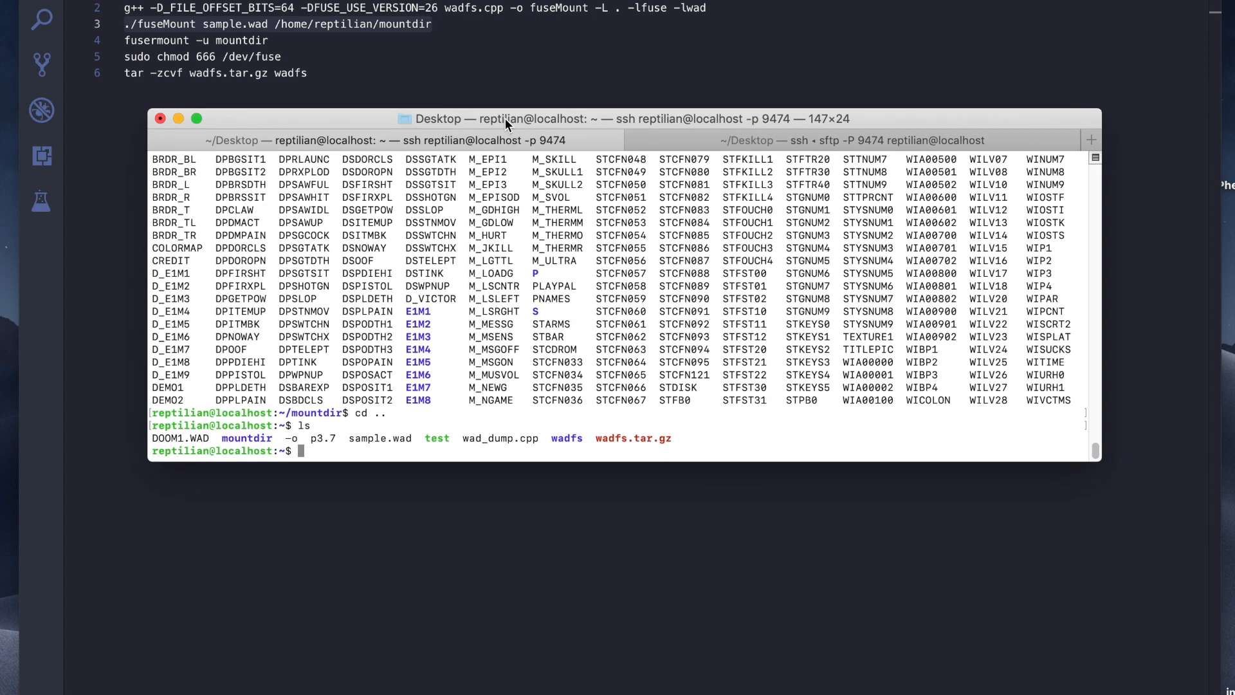